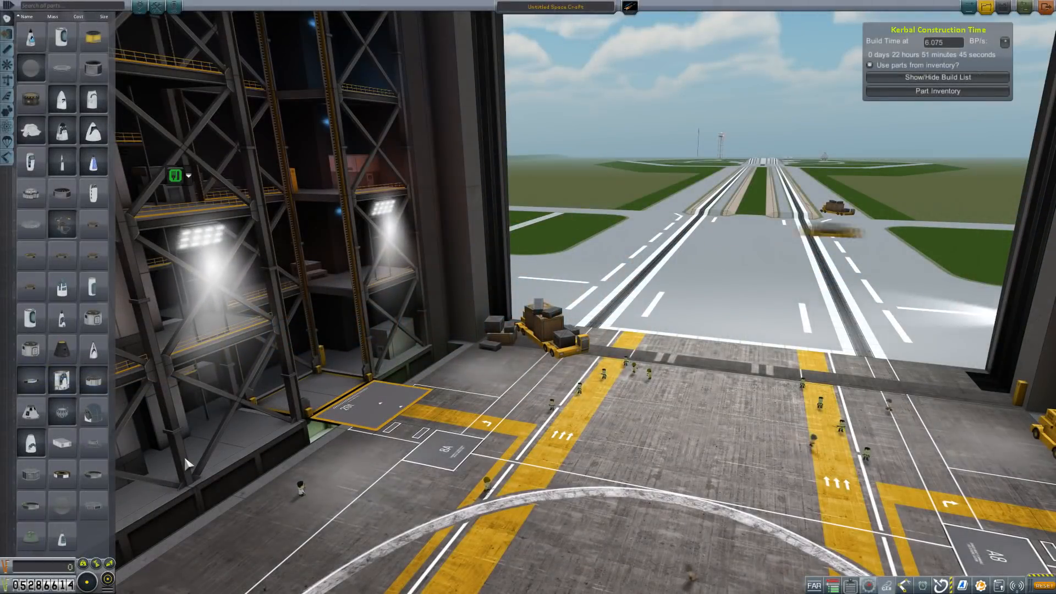
pyautogui.moveTo(62, 380)
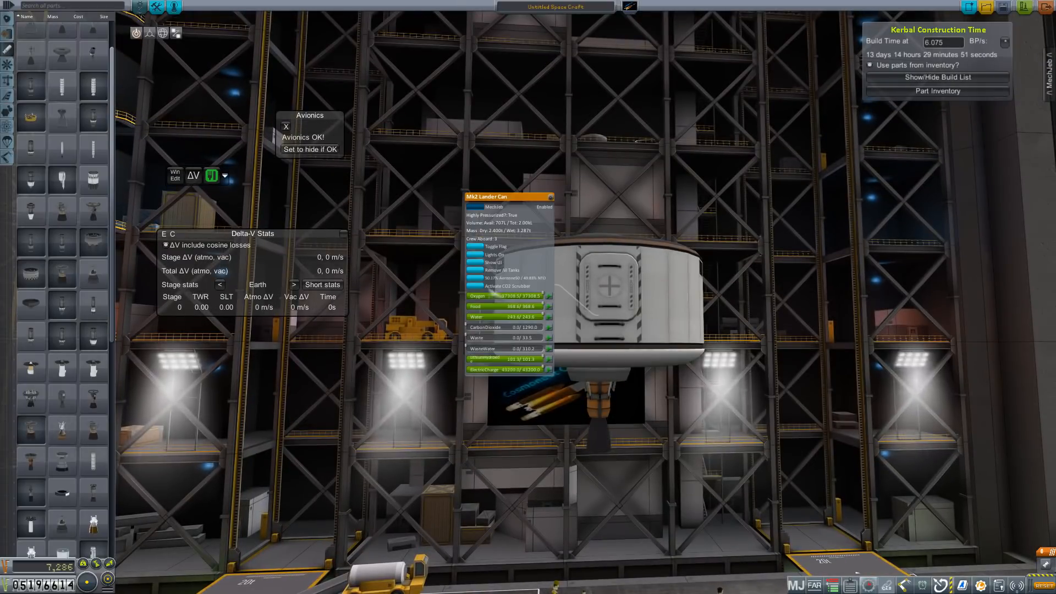
# - Attach a procedural tank and RCS thruster blocks to the Mk2 Lander Can, reaching about 2186 m/s delta-V
pyautogui.click(219, 283)
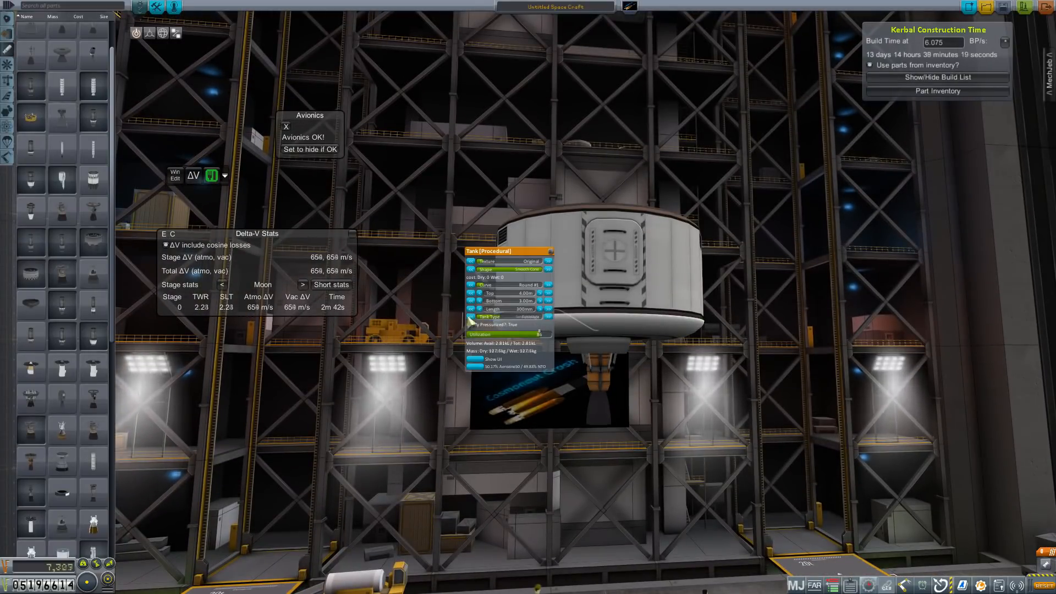
pyautogui.click(211, 176)
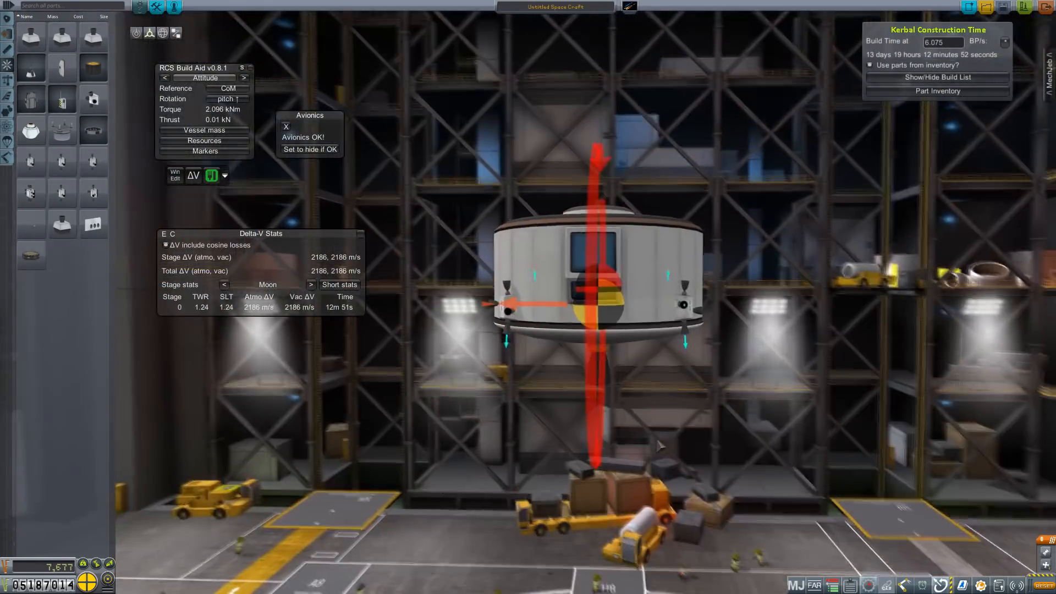
# - Switch the RCS Build Aid Rotation field from pitch to yaw and read the torque balance
pyautogui.click(226, 99)
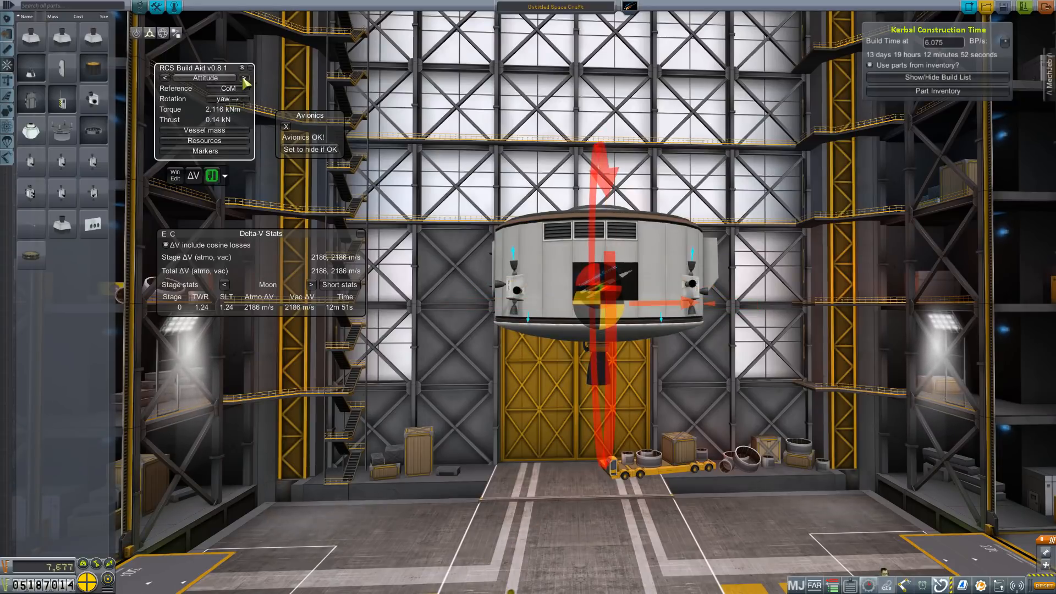
pyautogui.click(246, 77)
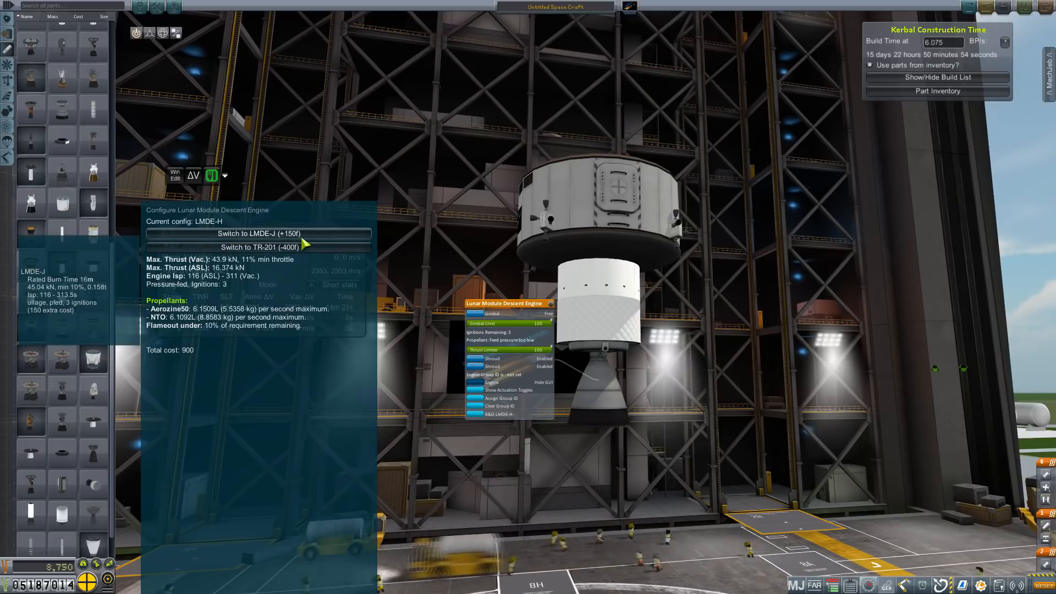
pyautogui.click(259, 233)
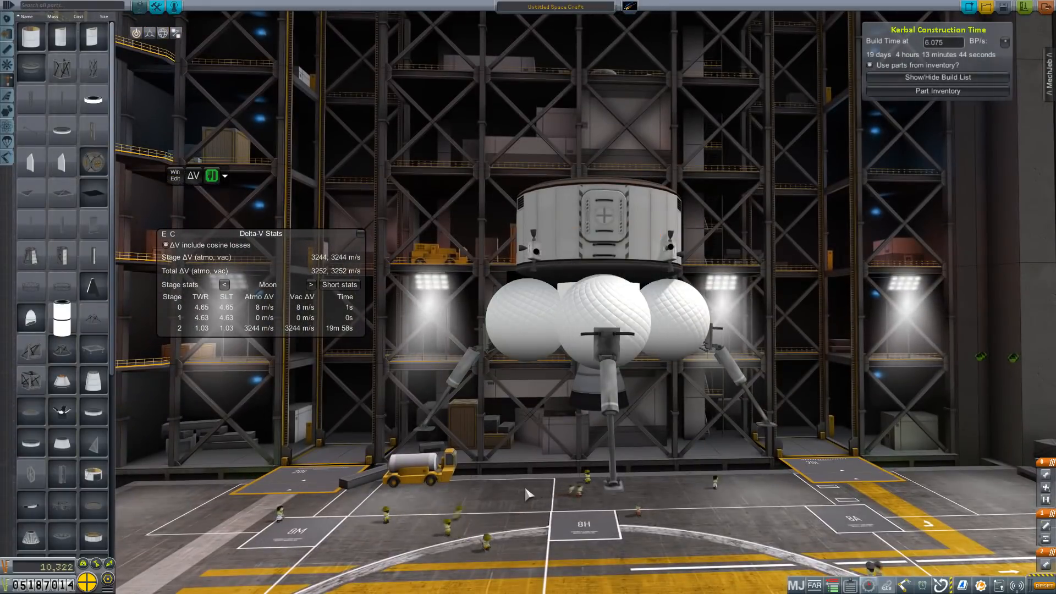
pyautogui.click(601, 321)
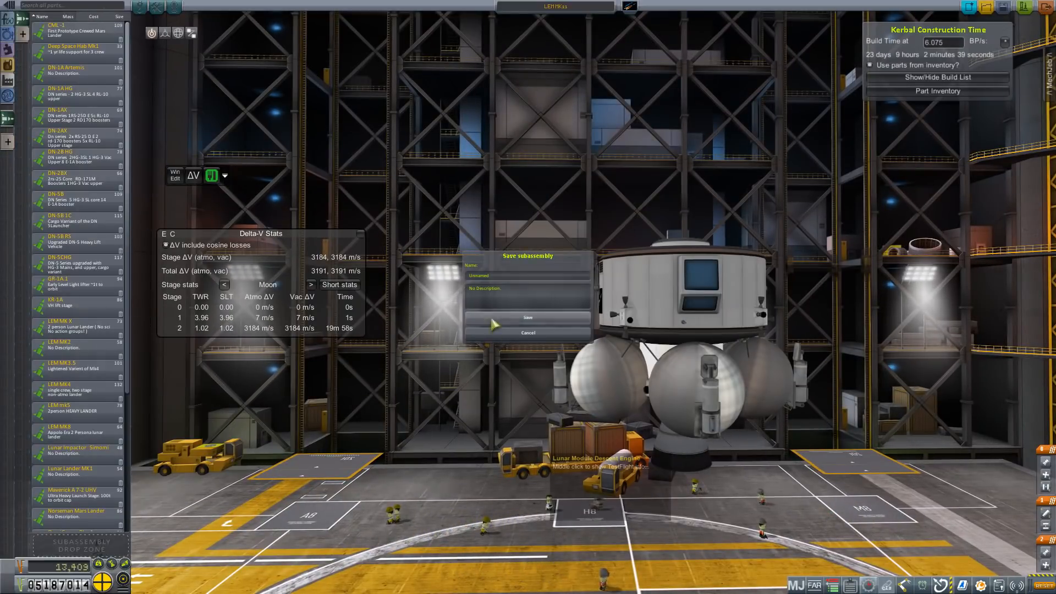
# - Save the lander as subassembly 'LEM MK11' described 'Adv 3 person Lunar lander'
pyautogui.write('LEM MK11')
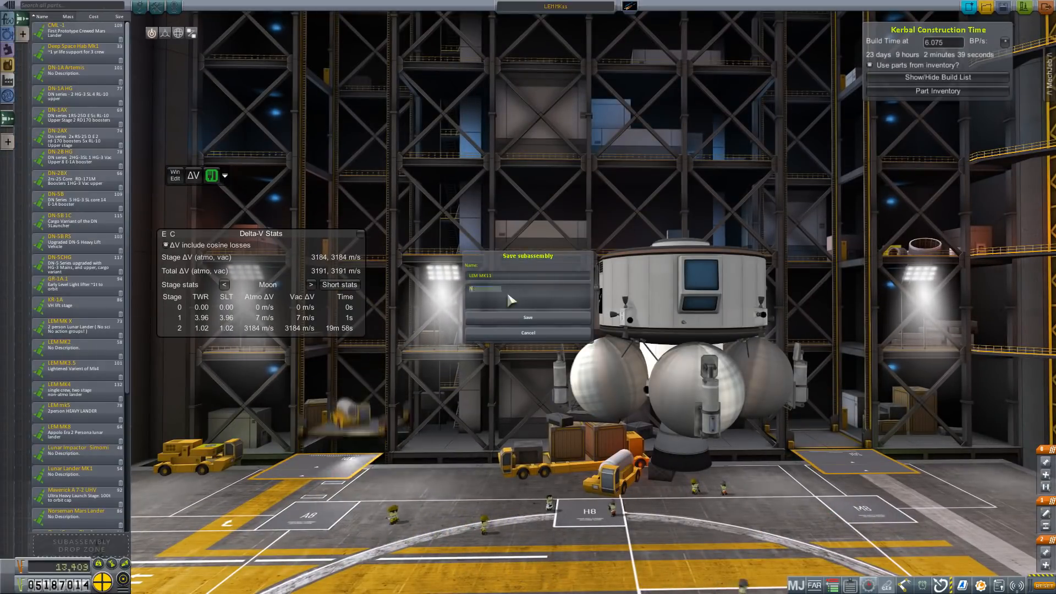
pyautogui.write('Adv 3 person Lunar lander')
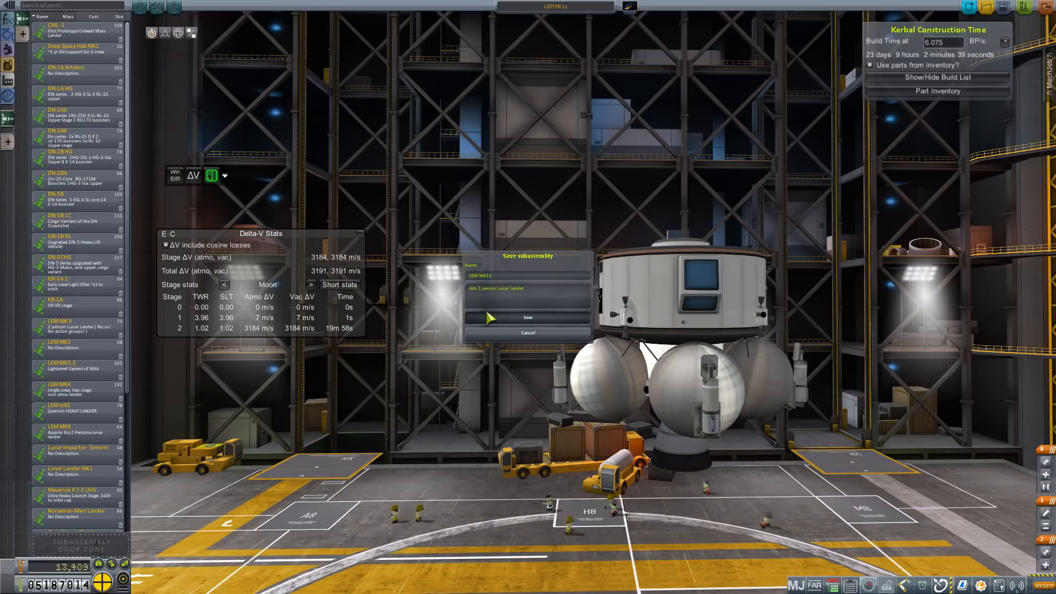
pyautogui.click(528, 316)
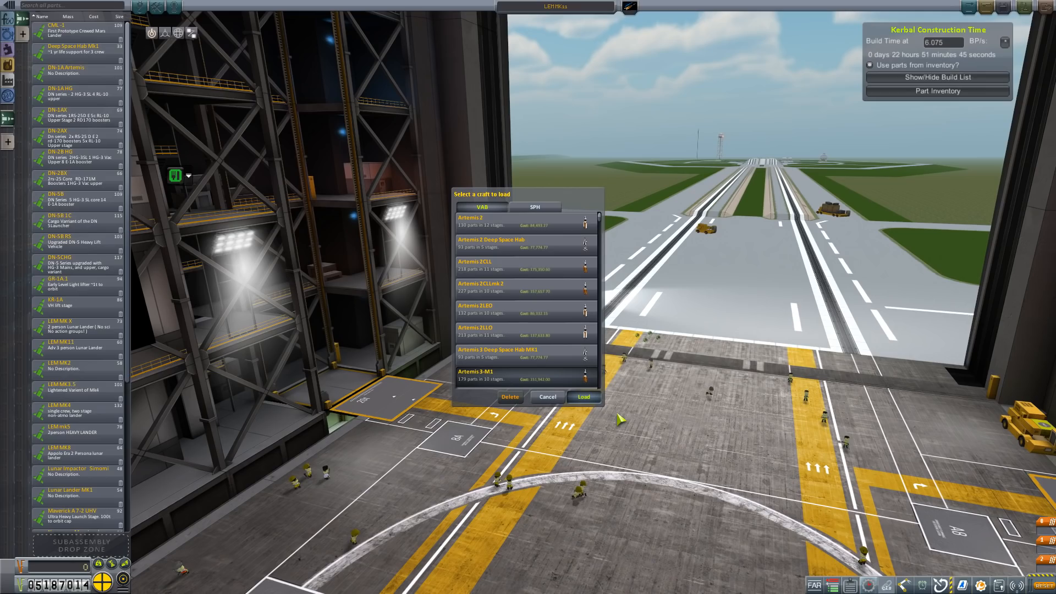
# - Load the Artemis launcher craft
pyautogui.click(583, 397)
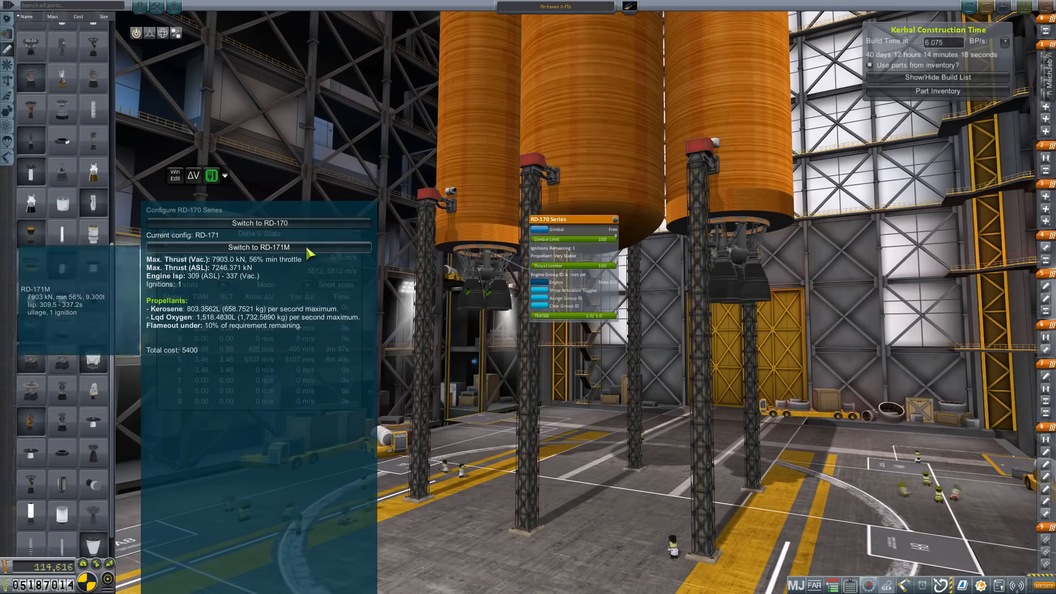
# - Switch the launcher's RD-170 series engines to the RD-171M configuration
pyautogui.click(258, 246)
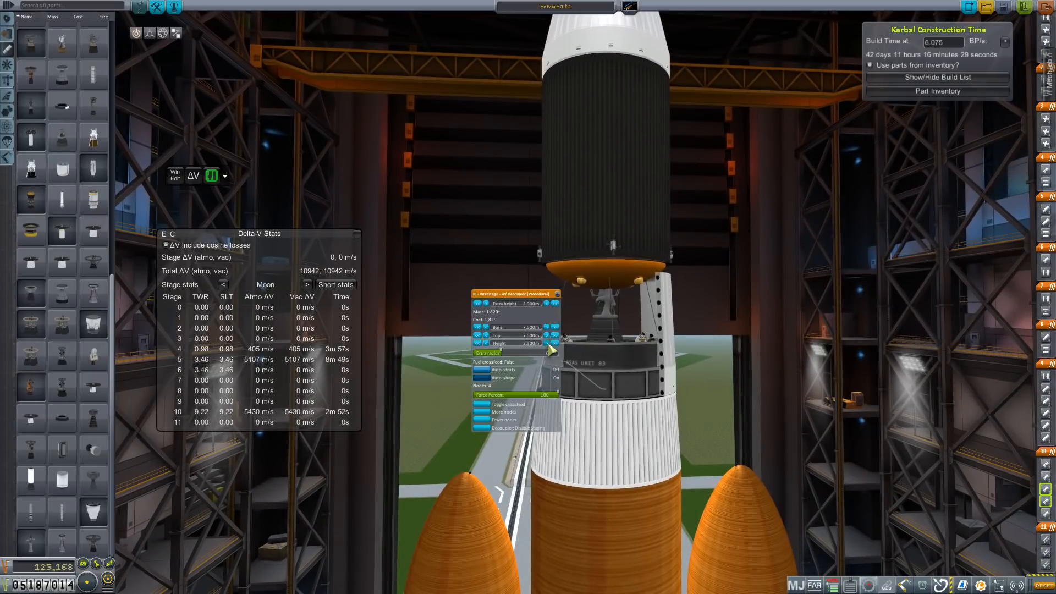
# - Adjust the interstage decoupler dimensions, raising total delta-V toward 14169 m/s
pyautogui.click(544, 302)
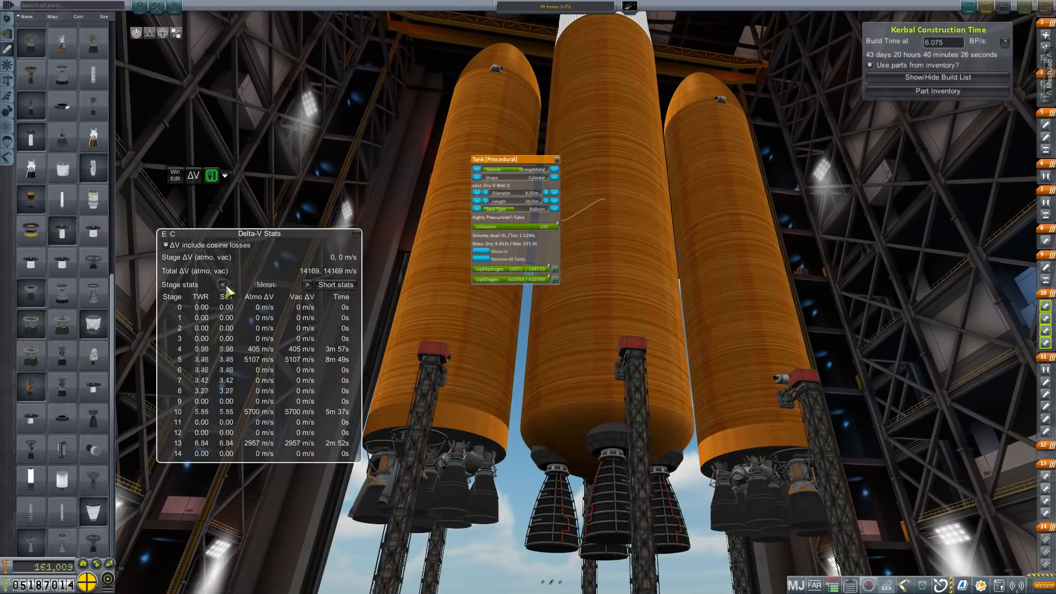
# - Refine the booster procedural tank settings while watching the Delta-V Stats window
pyautogui.click(222, 284)
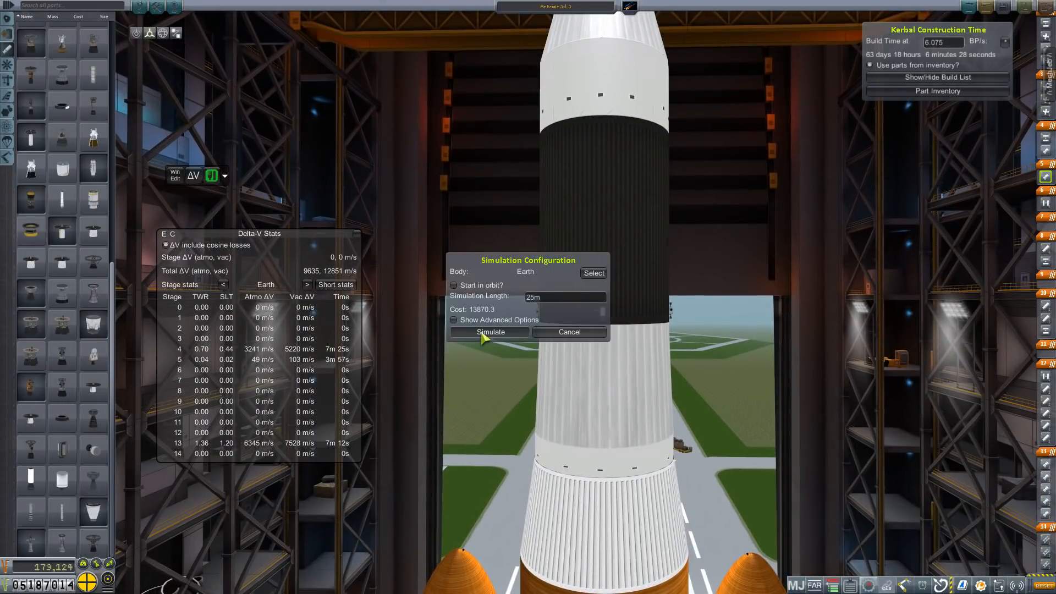
# - Start the 25-minute Earth simulation from the launch pad rather than in orbit
pyautogui.click(489, 332)
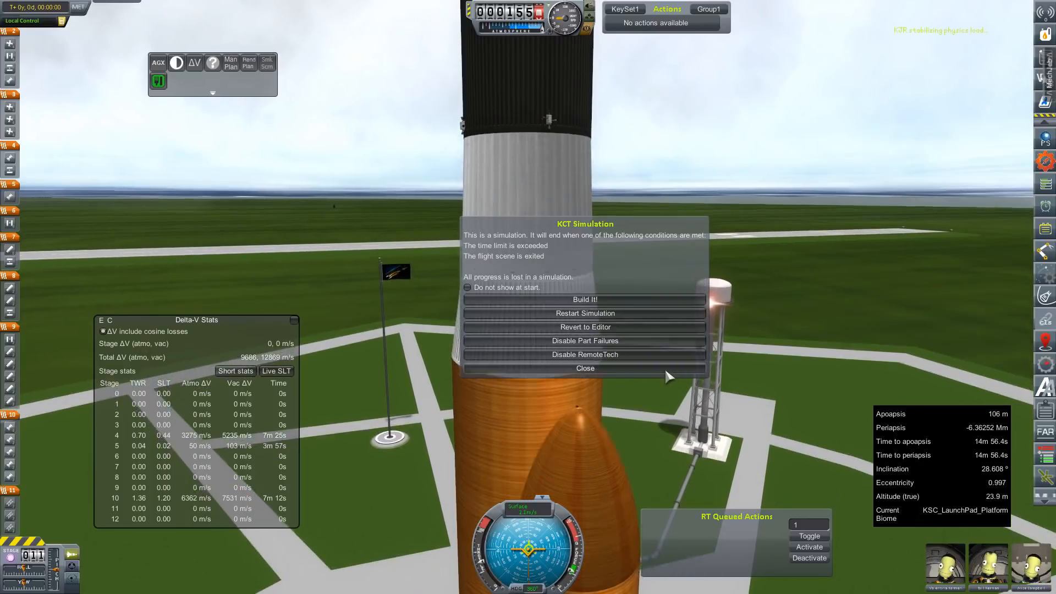
# - Dismiss the KCT Simulation notice, leaving the Artemis rocket on the launch pad
pyautogui.click(585, 367)
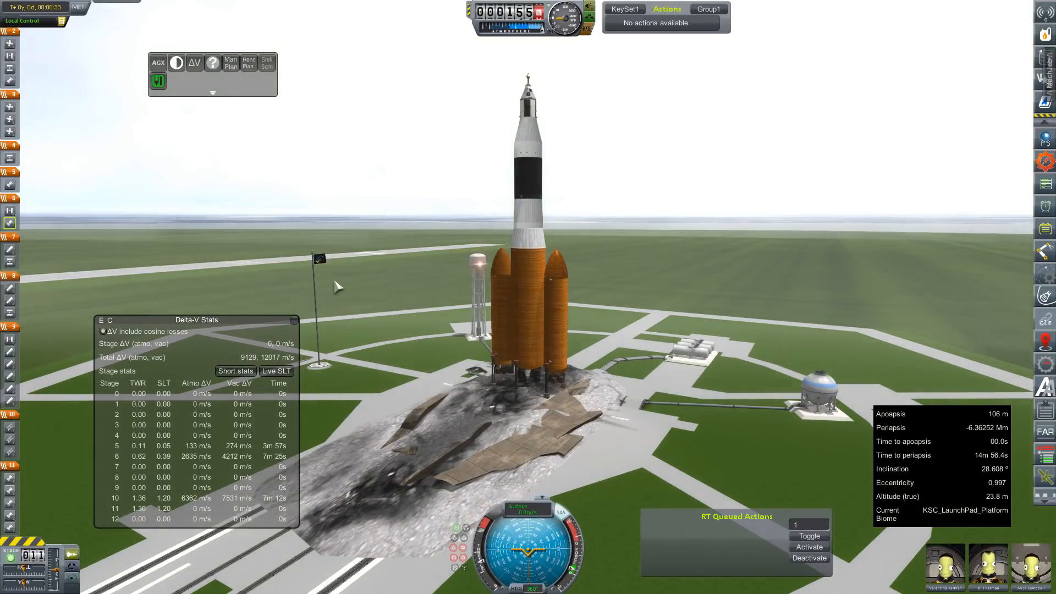
pyautogui.moveTo(462, 453)
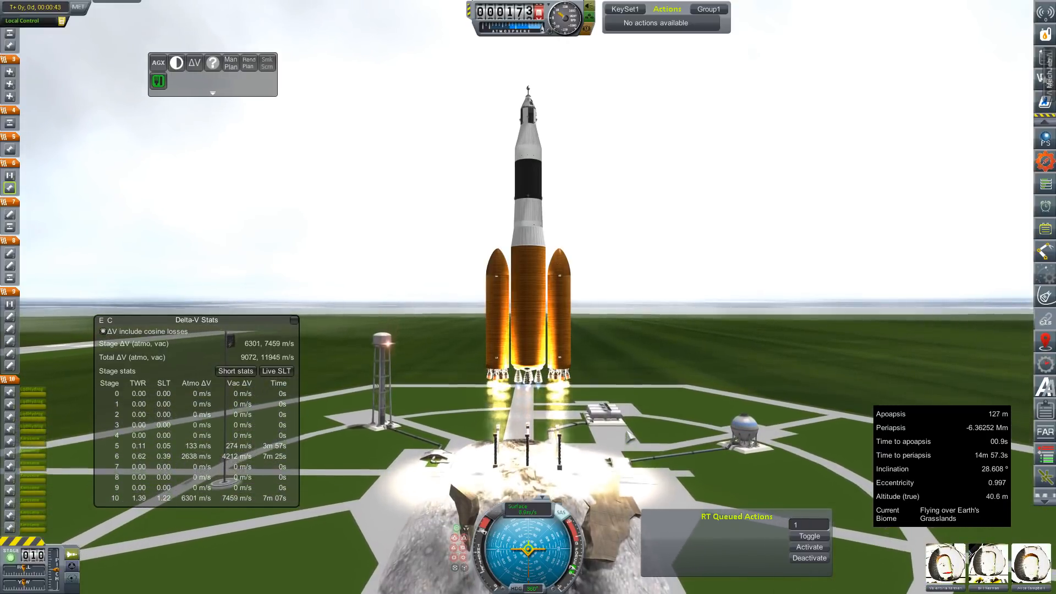
pyautogui.moveTo(708, 399)
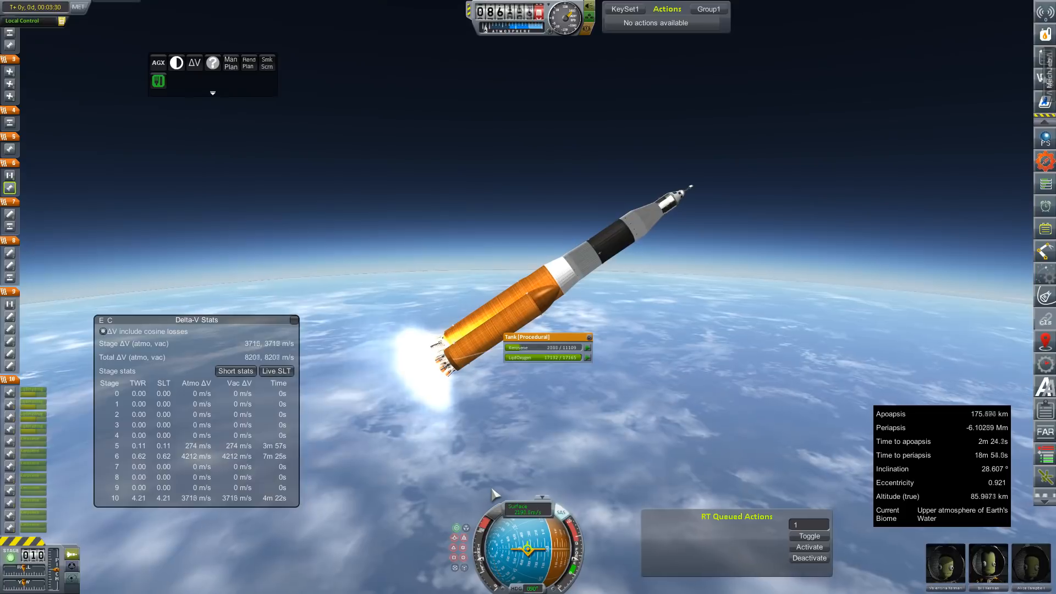
# - Stage away the side boosters and keep burning the core until apoapsis nears 175 km
pyautogui.press('space')
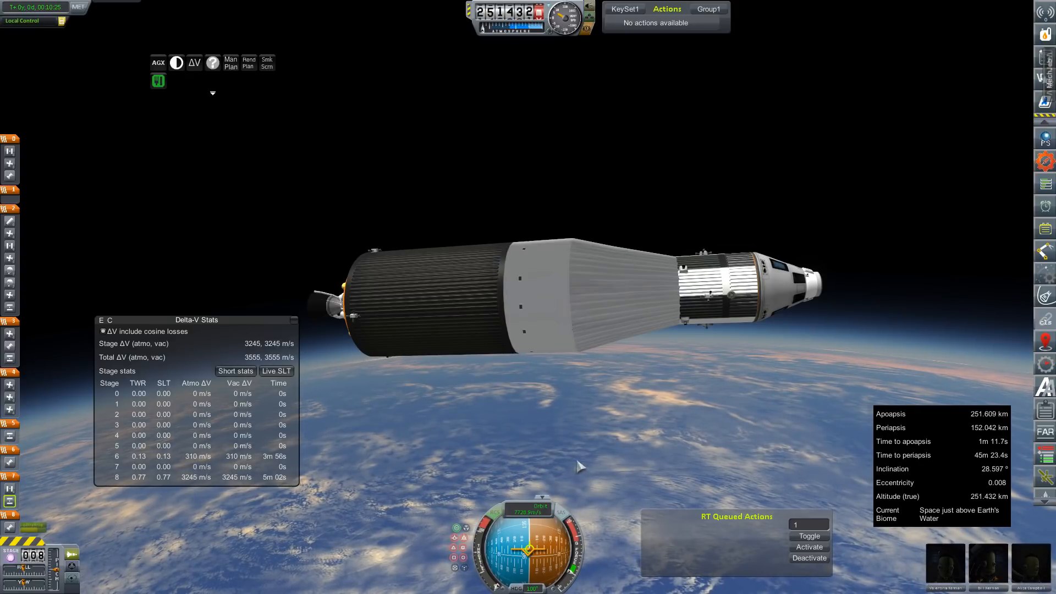
pyautogui.moveTo(787, 378)
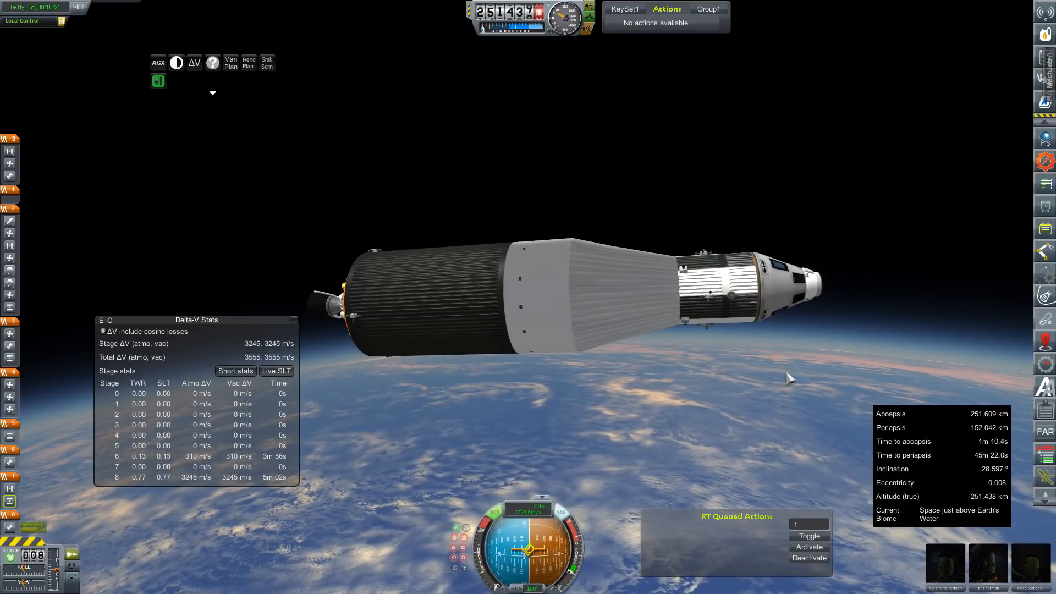